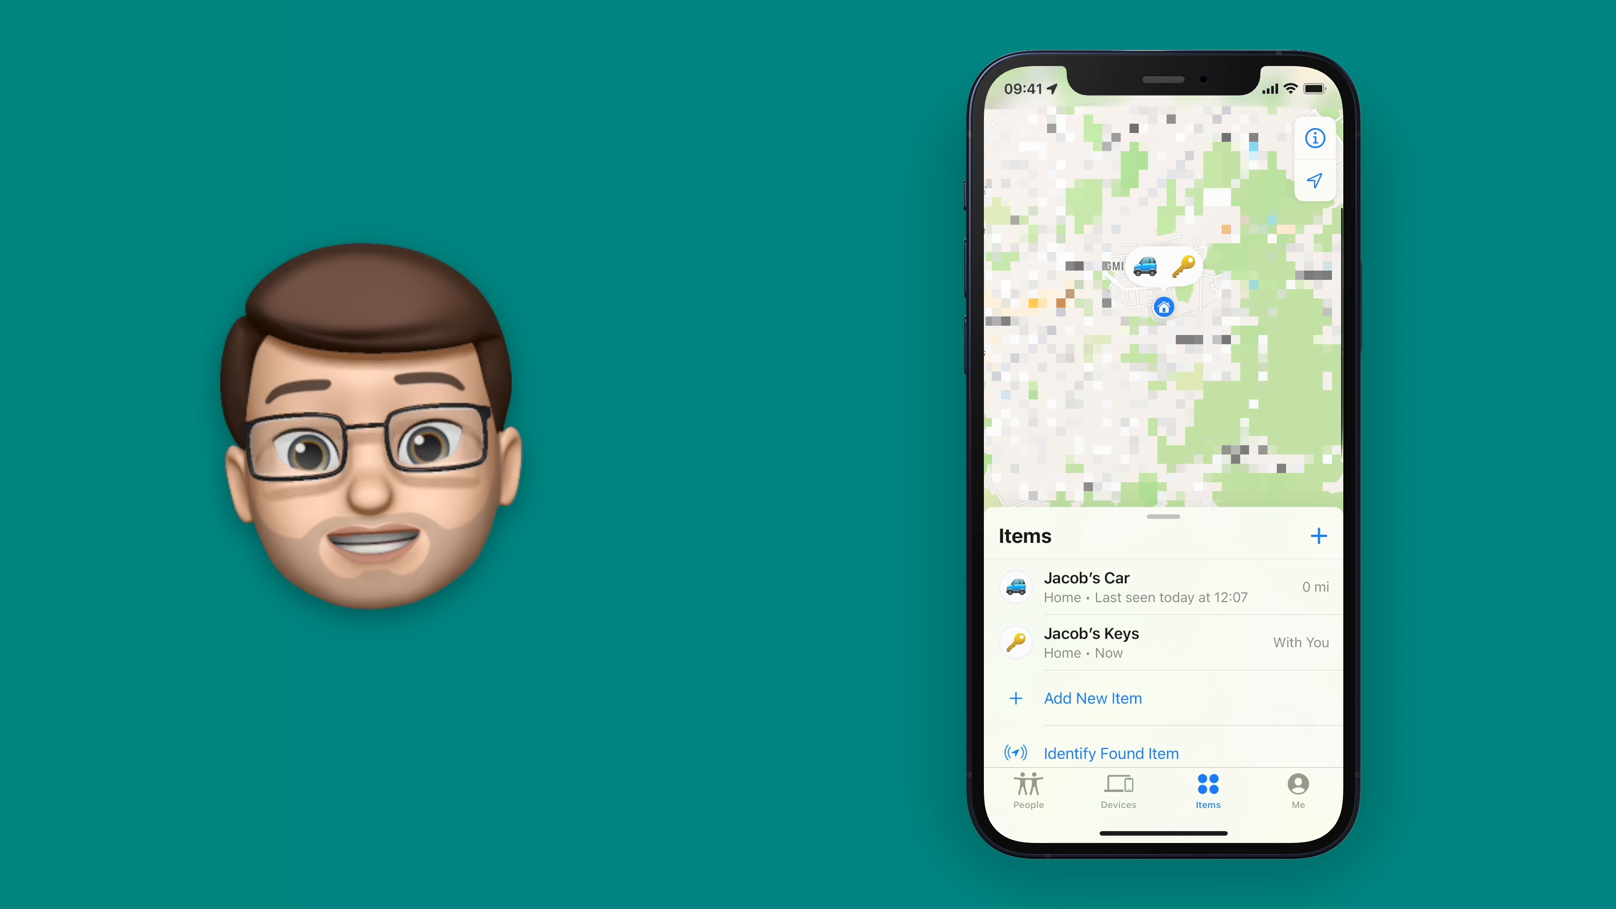
- Show the Devices list — iPhone 12 Pro, Apple Watch, iPad and iMac — instead of items
click(1117, 793)
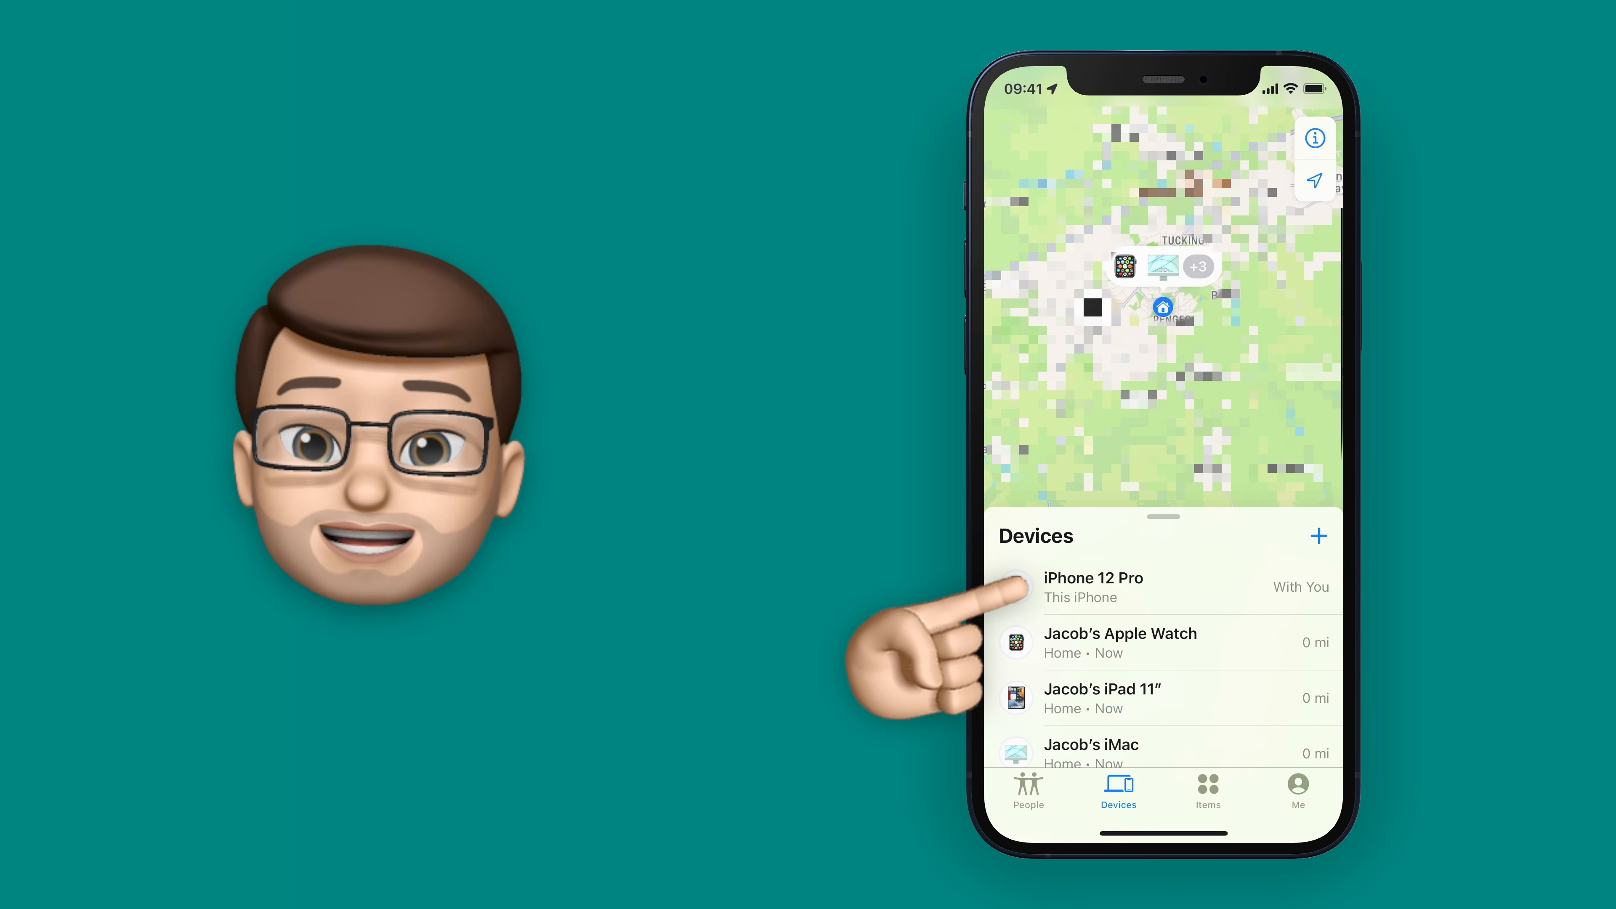
- Bring up the iPhone 12 Pro's details and its Notify When Left Behind settings
click(1093, 578)
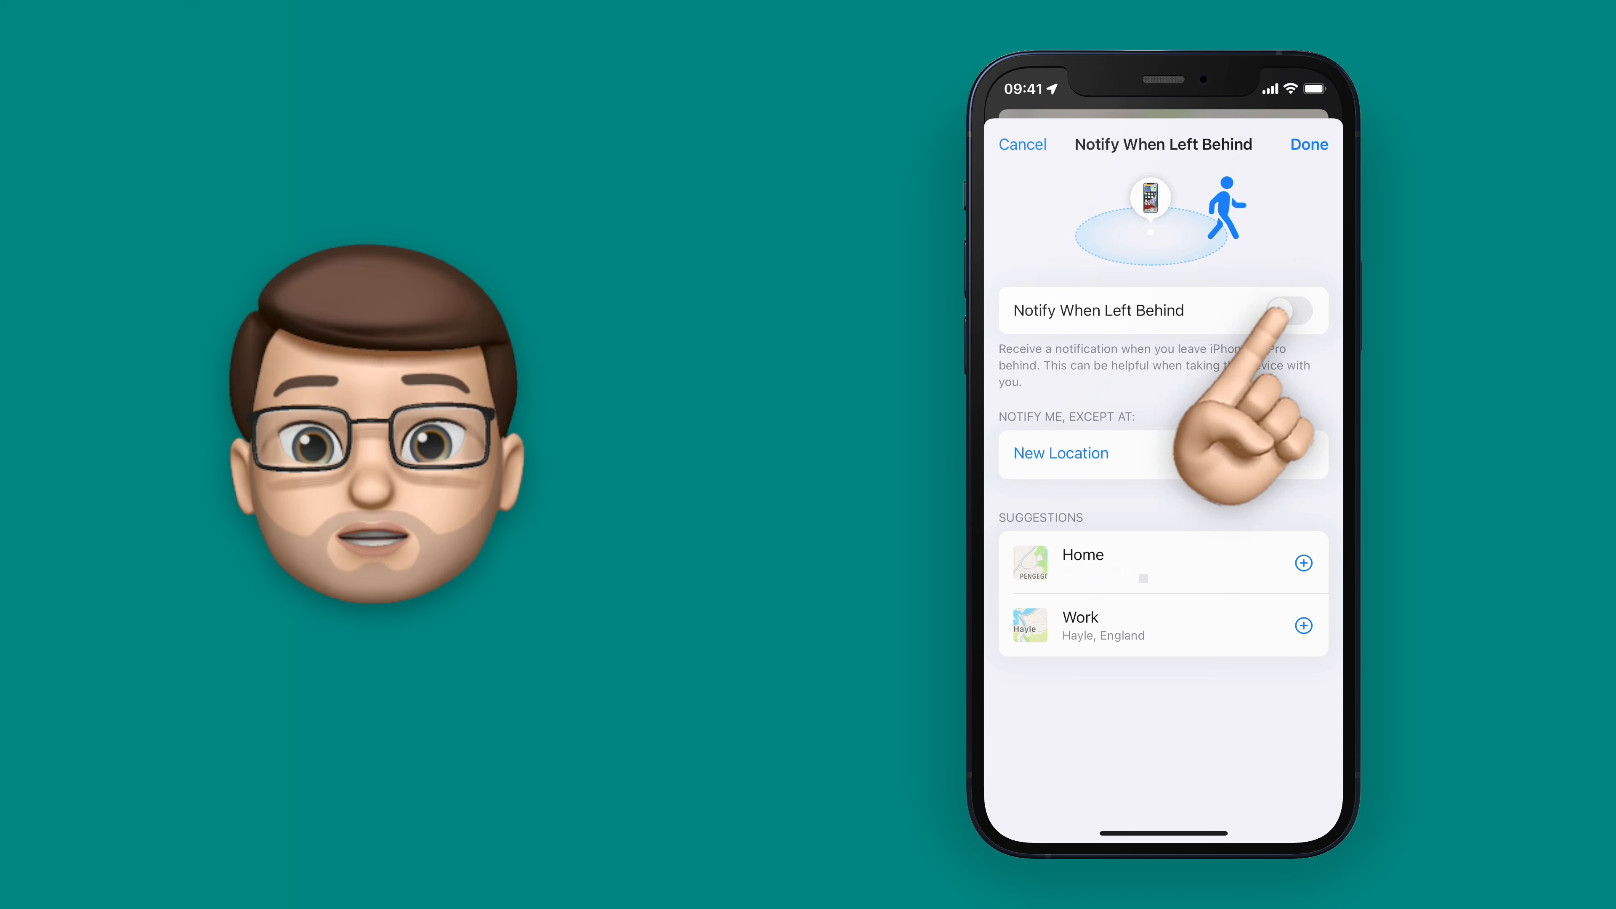
- Turn on Notify When Left Behind for the iPhone 12 Pro and add Work as an exception location
click(1288, 310)
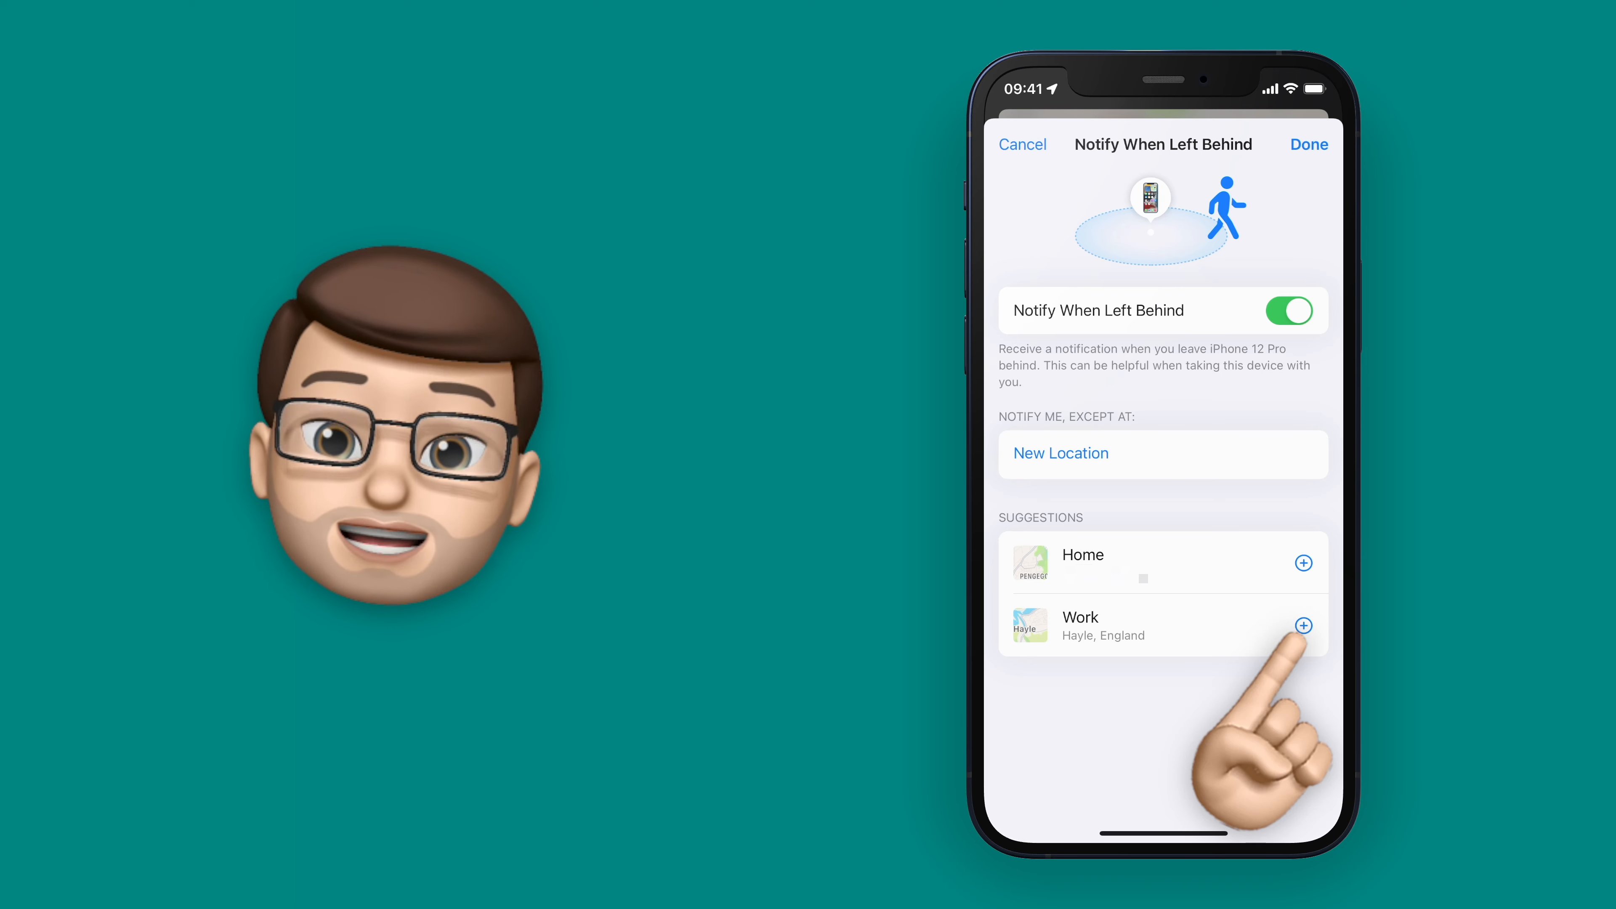
click(1302, 625)
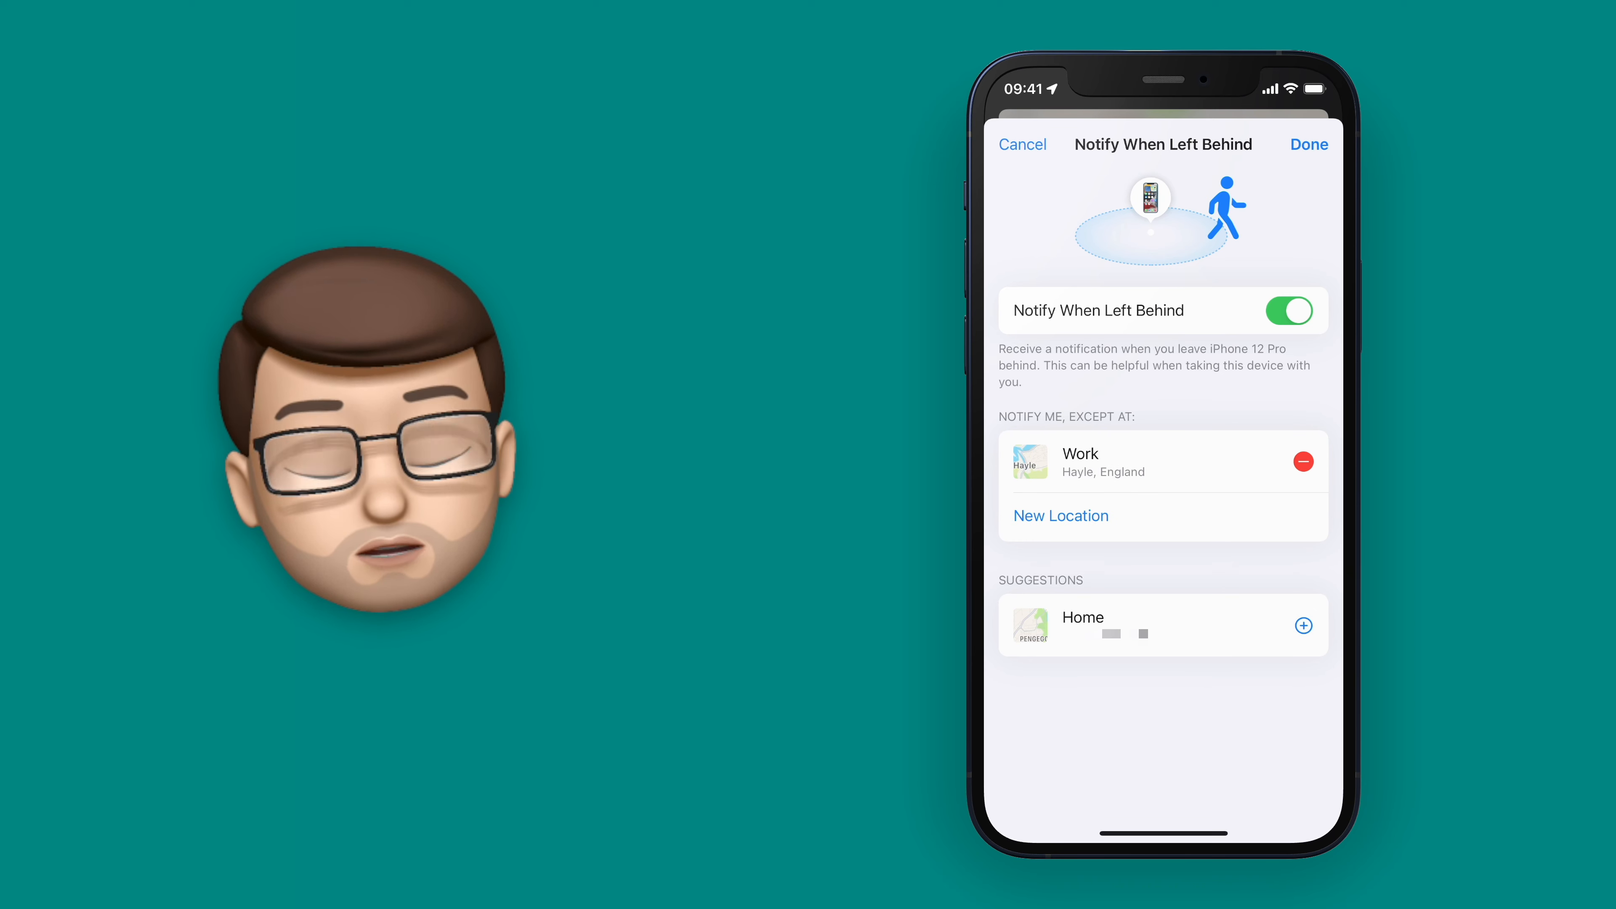